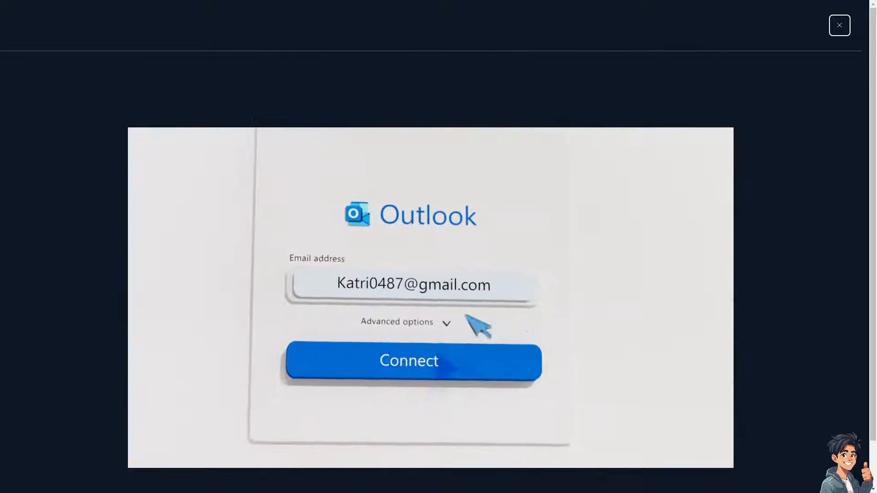
Close the intro video, start signing in, and choose to create a new Outlook account
left_click(412, 360)
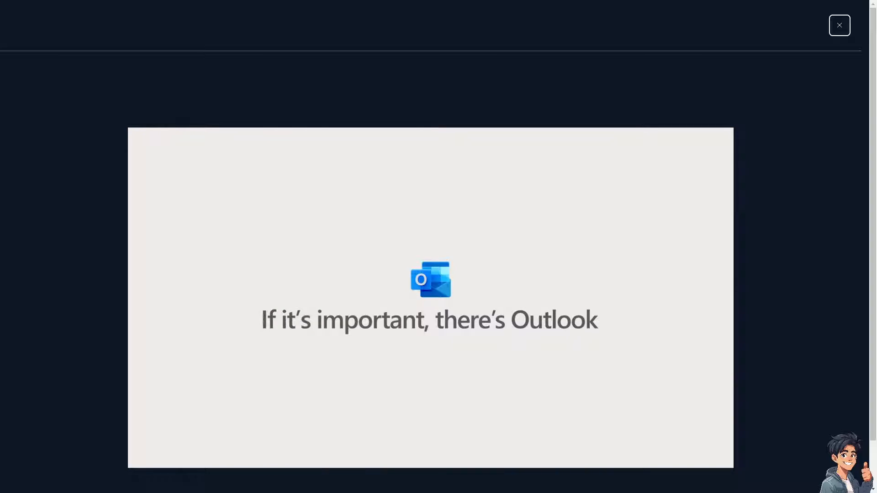
left_click(839, 25)
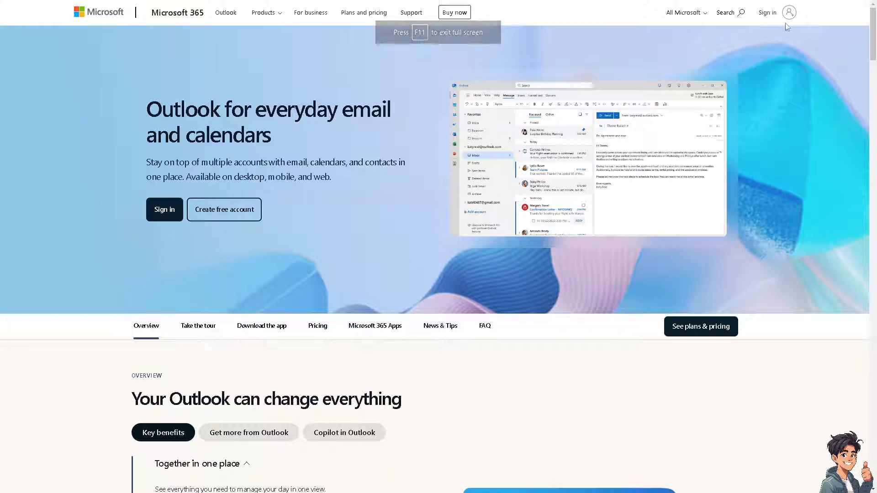
left_click(164, 209)
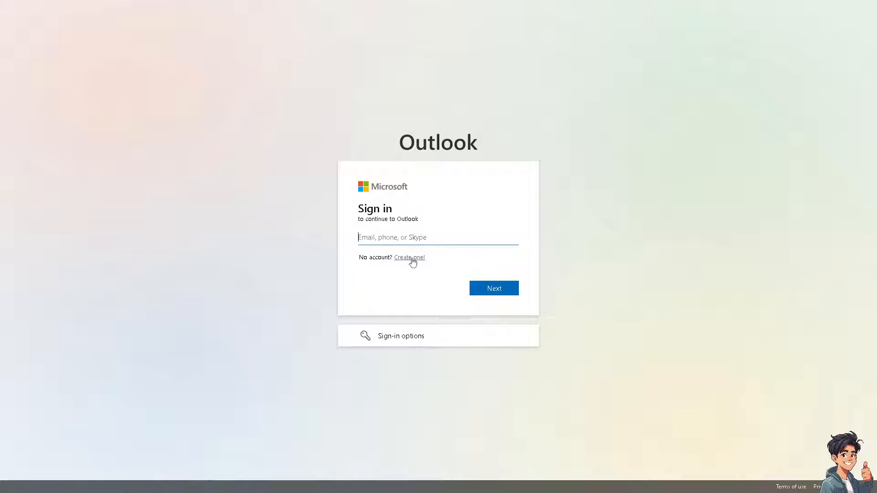
left_click(409, 257)
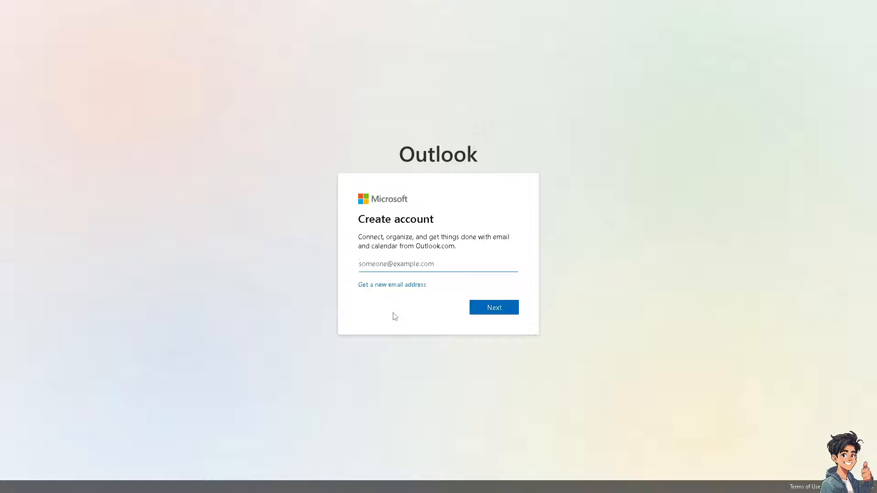
left_click(437, 263)
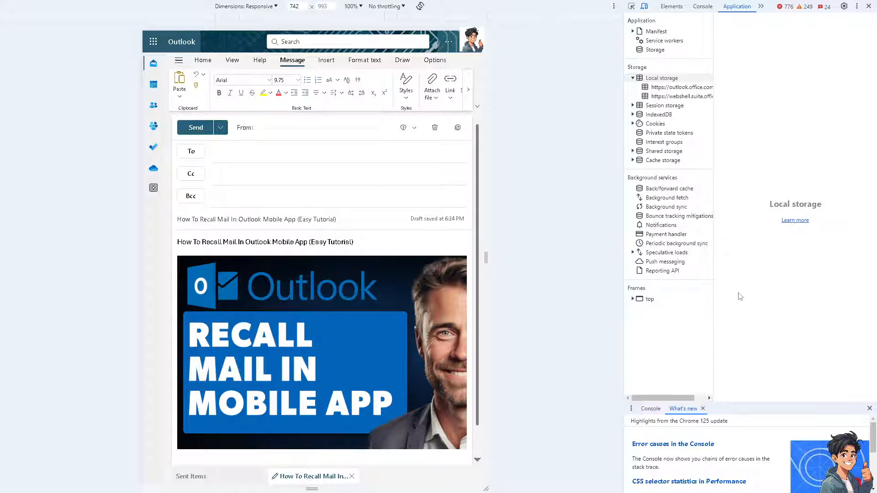
scroll("down", 3)
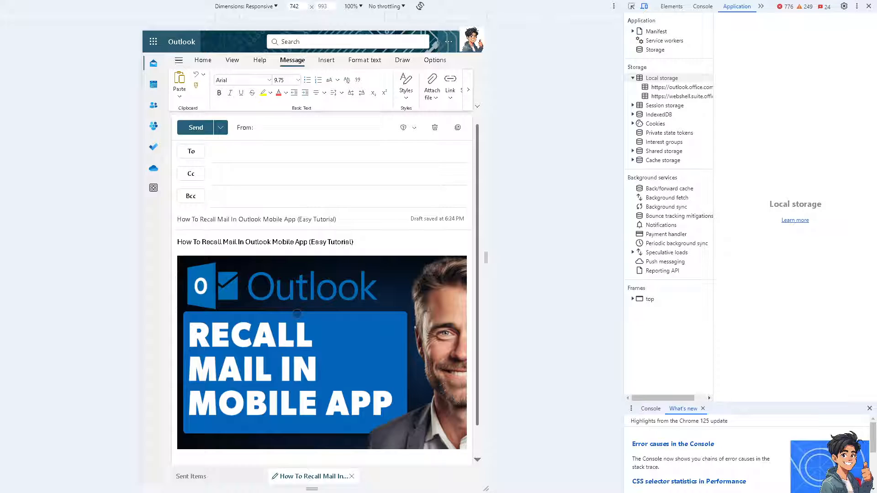
scroll("down", 3)
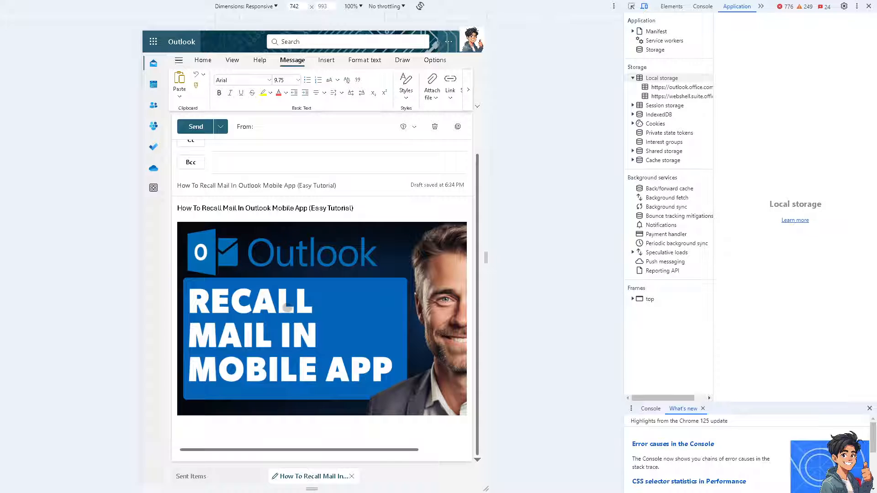
scroll("up", 3)
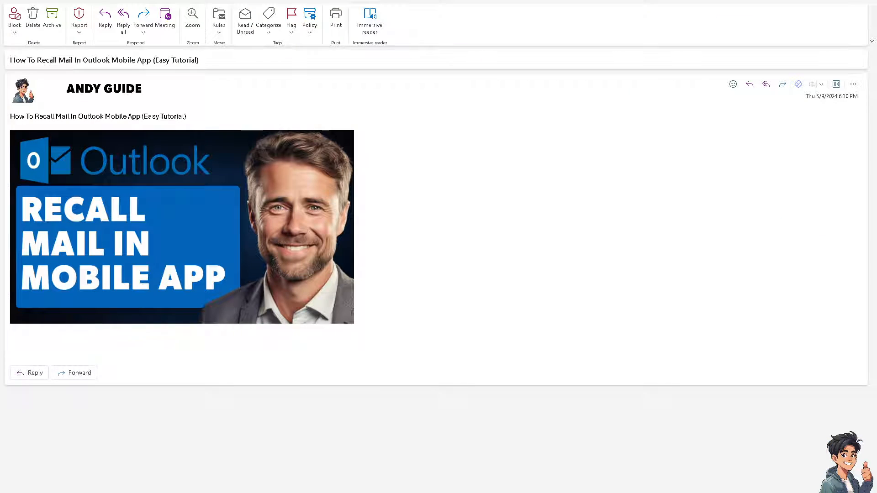
mouse_move(520, 133)
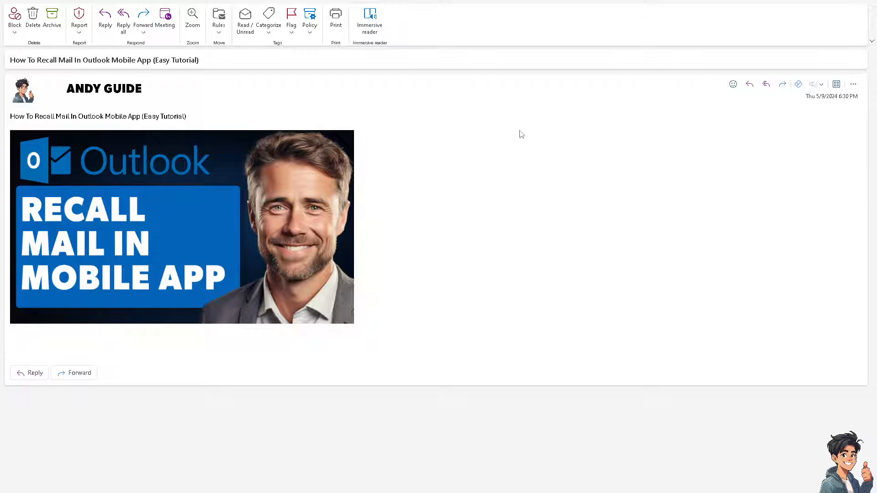
mouse_move(852, 84)
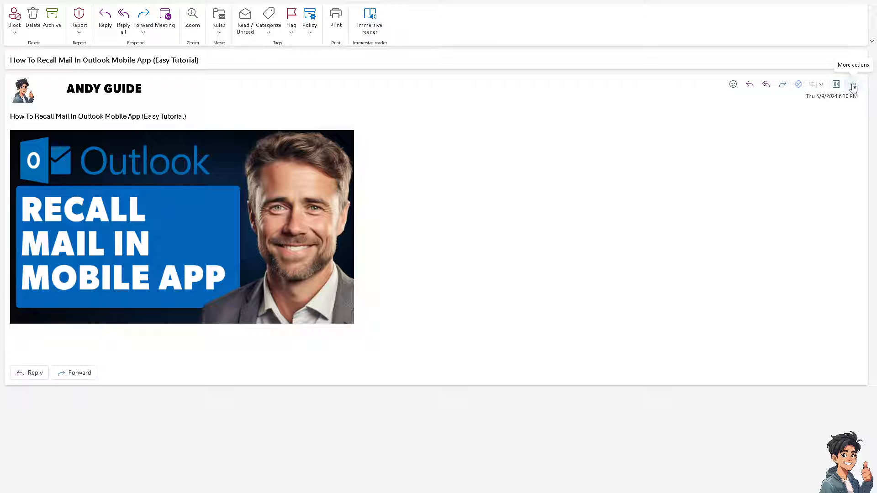
left_click(852, 85)
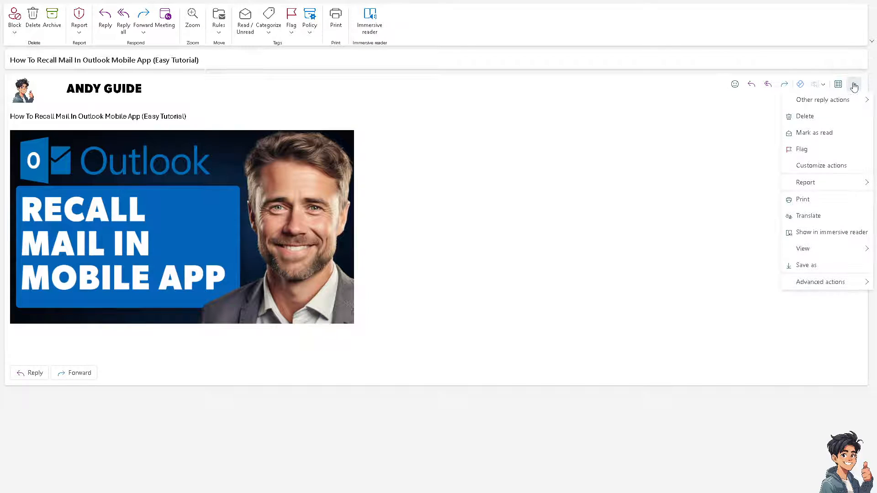
mouse_move(833, 113)
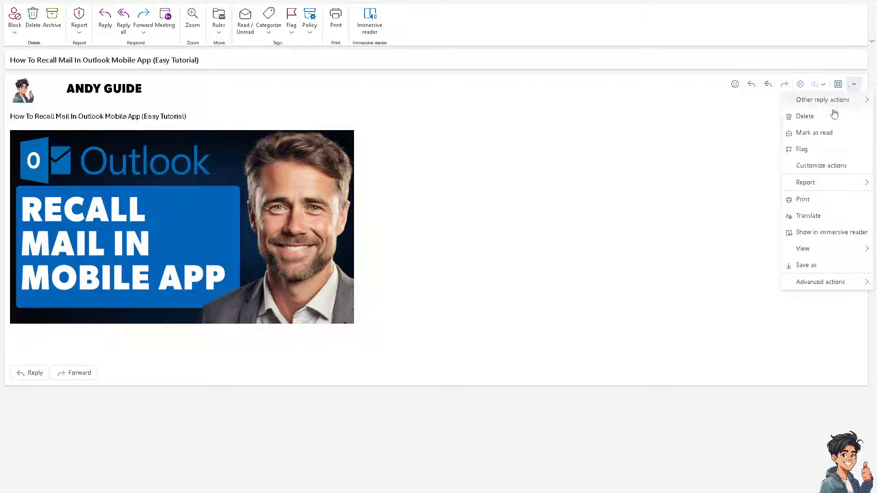
mouse_move(817, 114)
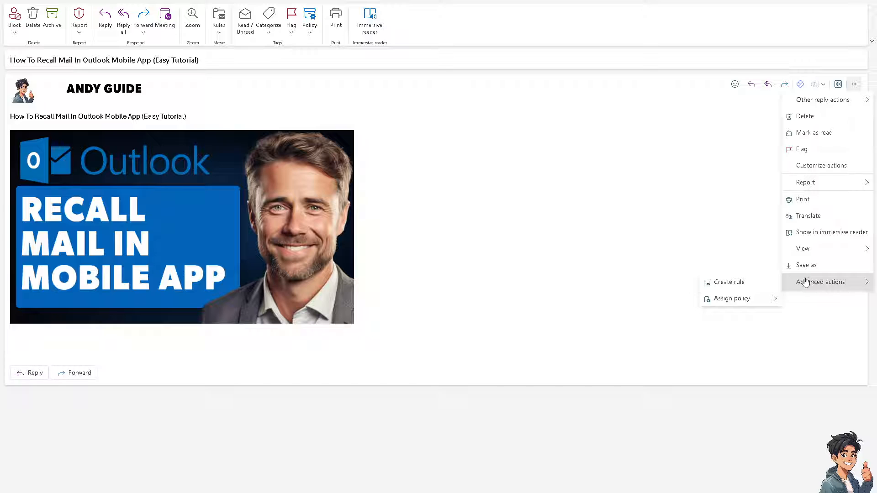
left_click(573, 163)
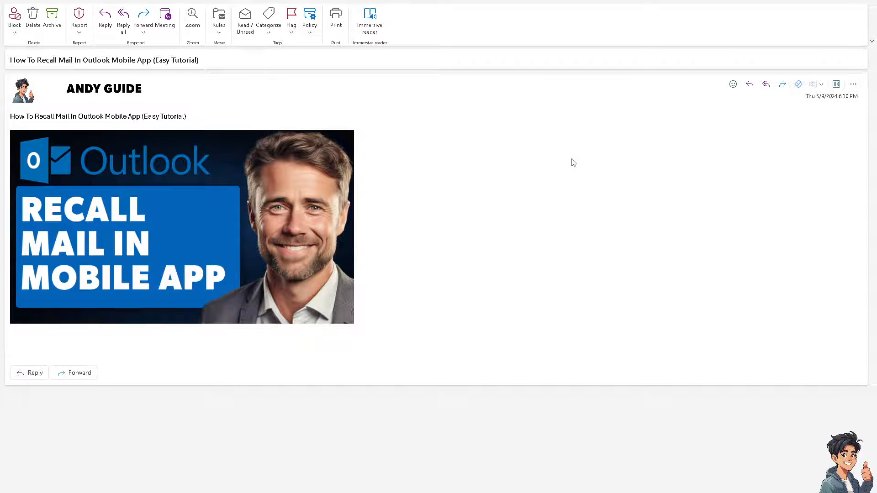
mouse_move(626, 177)
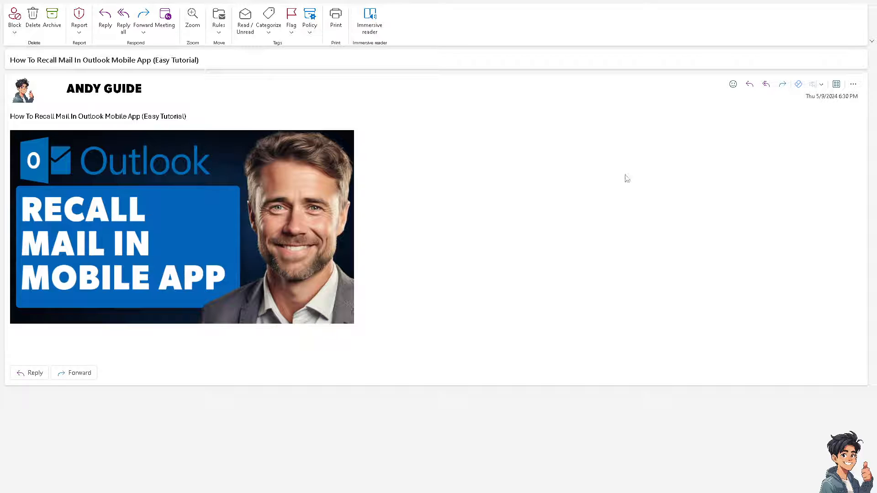
mouse_move(763, 147)
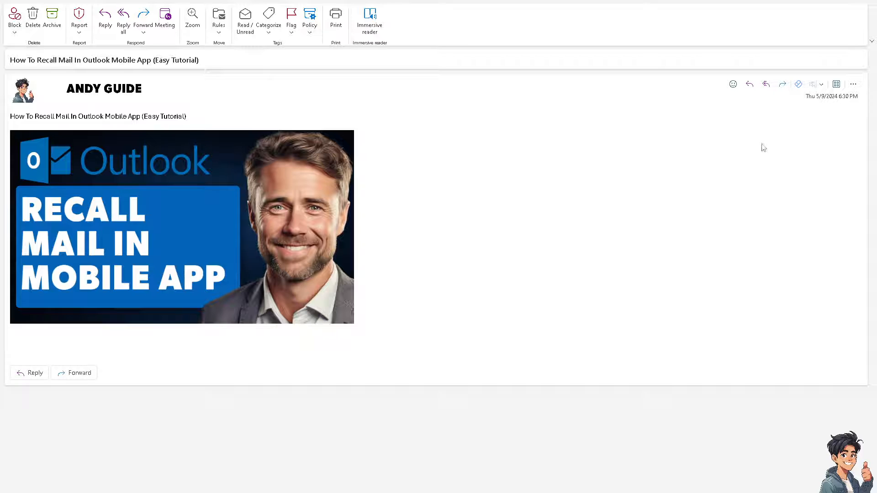
Reopen the More actions (…) menu on the sent tutorial email
left_click(853, 84)
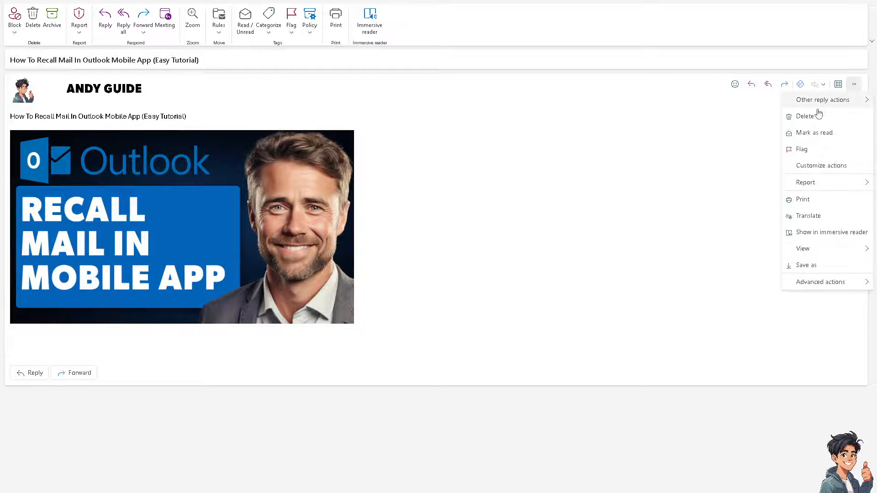
mouse_move(808, 116)
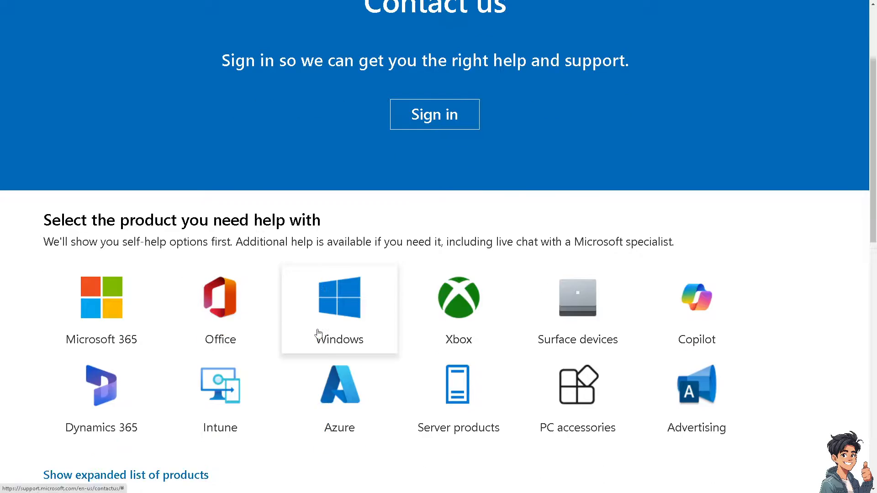
scroll("down", 3)
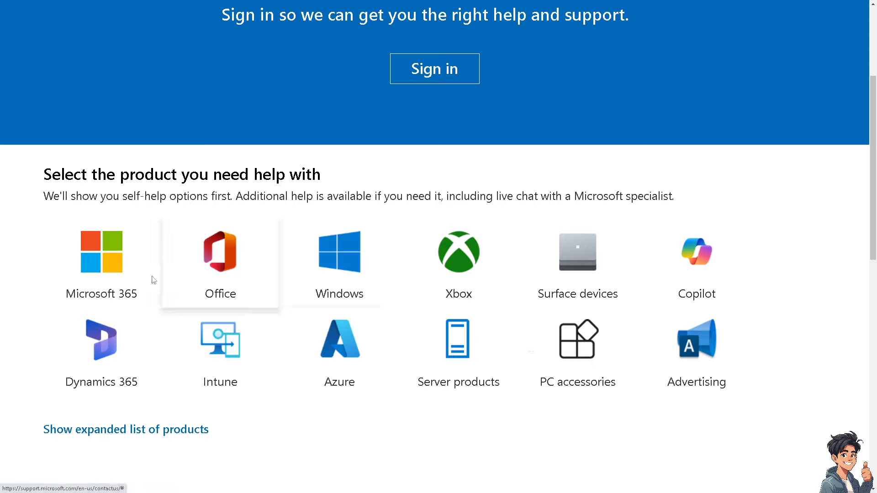
left_click(101, 251)
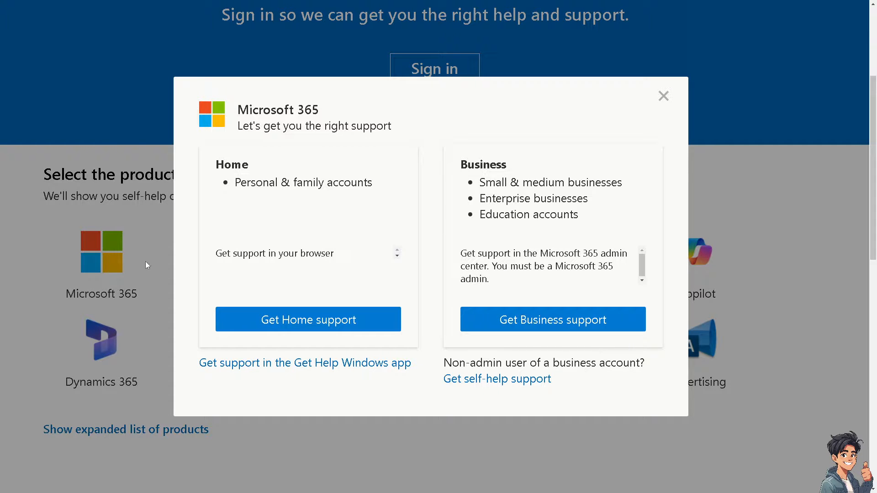
left_click(663, 95)
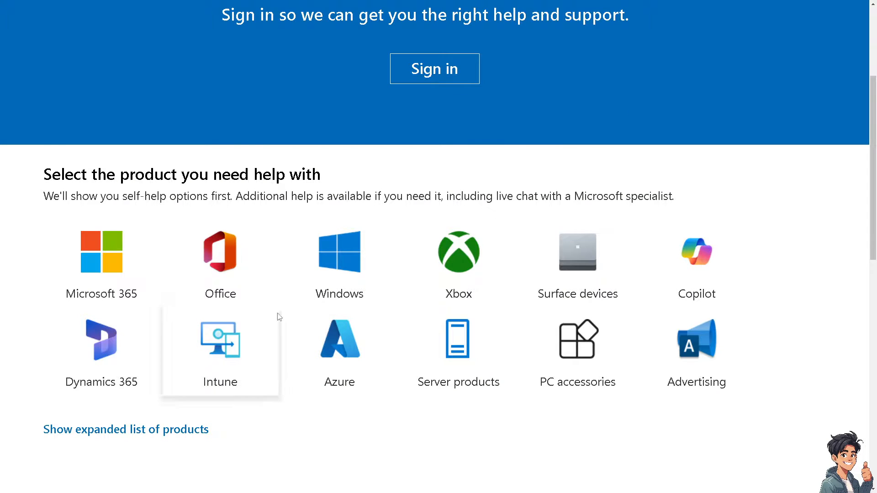
mouse_move(279, 316)
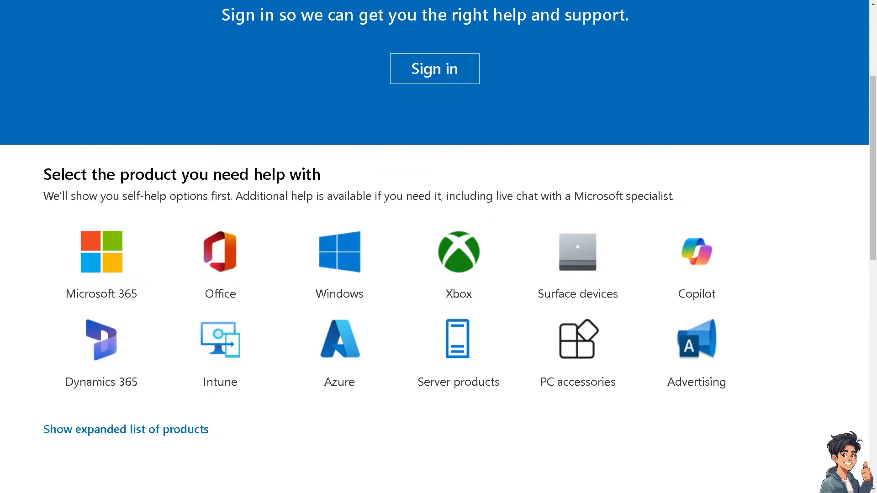